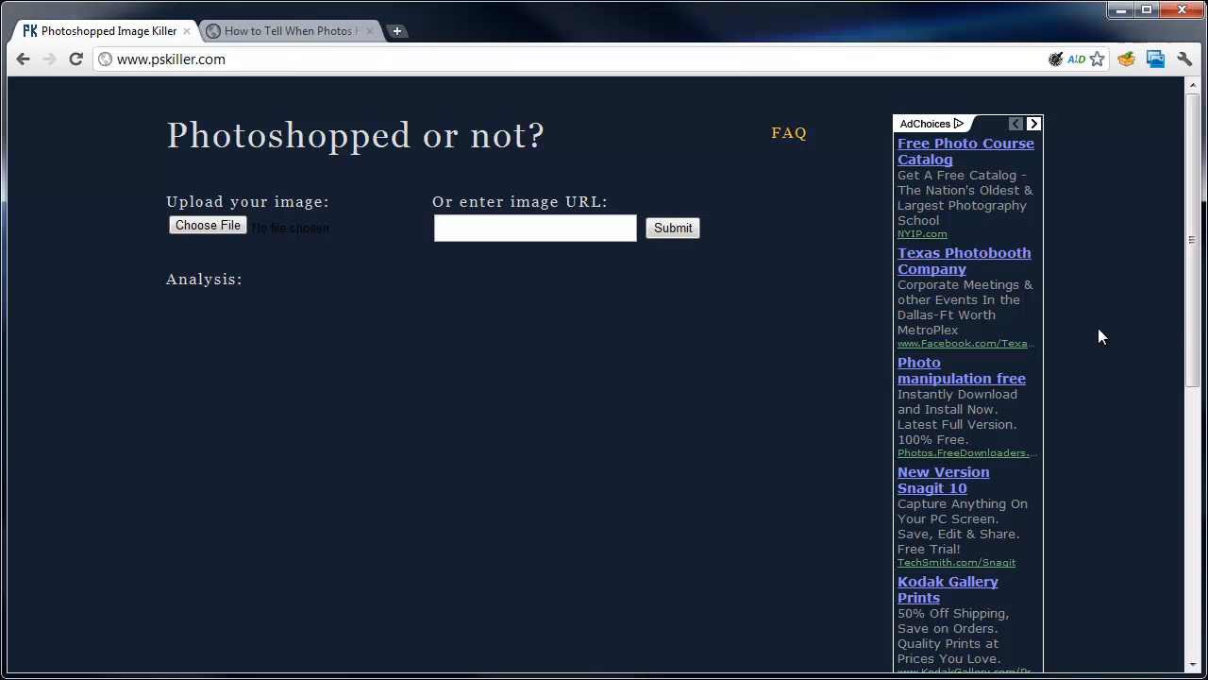
mouse_move(676, 354)
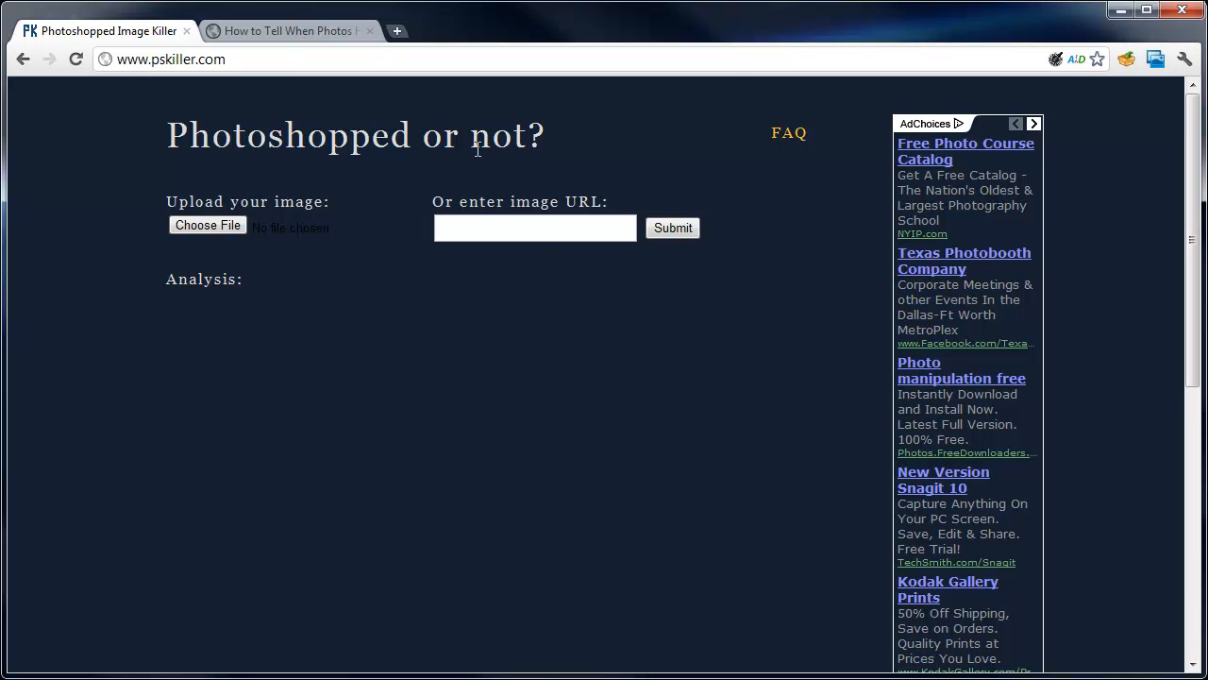
mouse_move(247, 200)
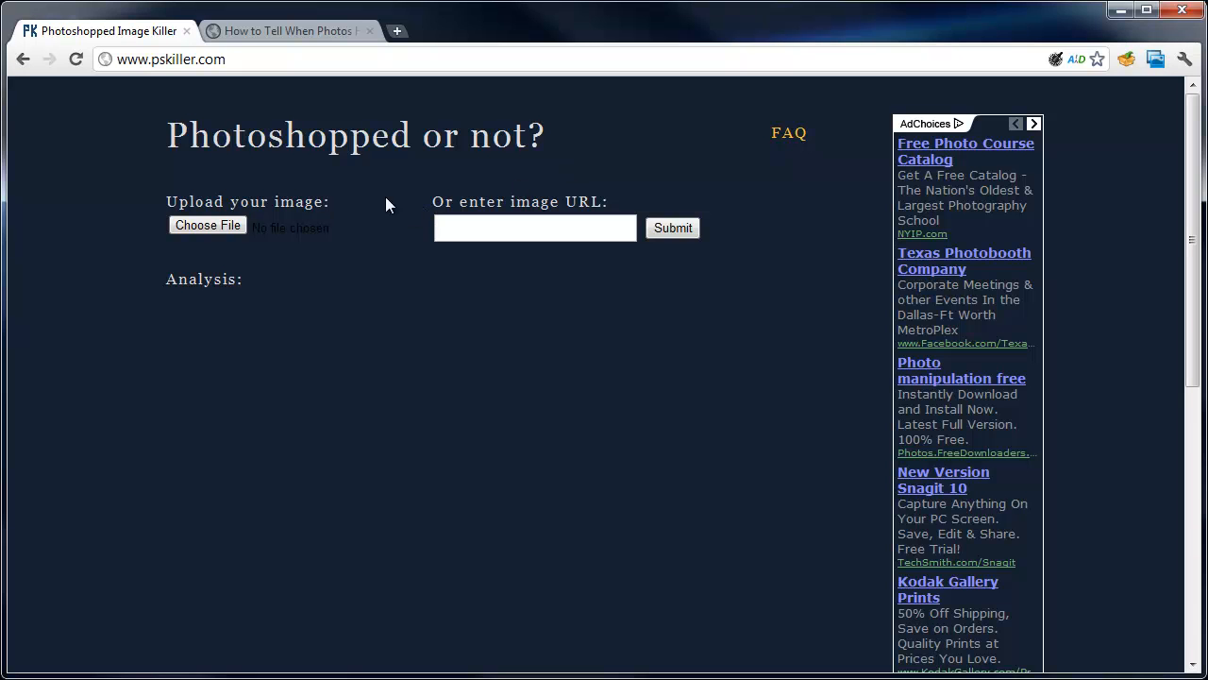
mouse_move(581, 204)
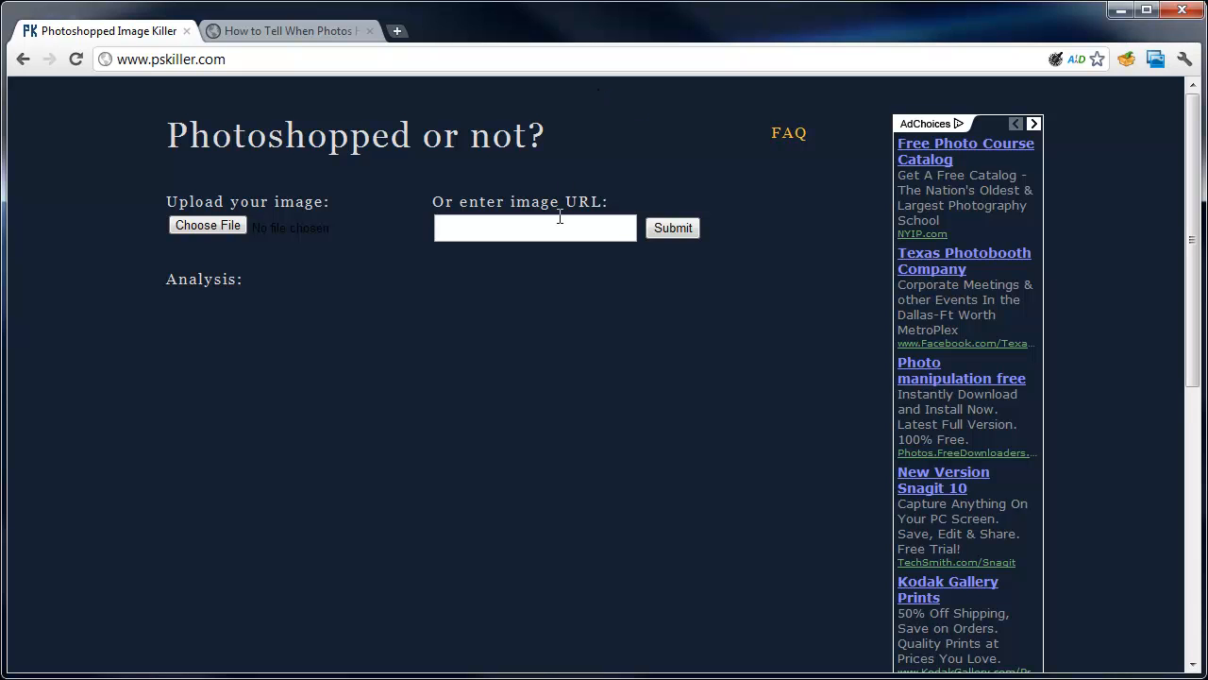
mouse_move(565, 219)
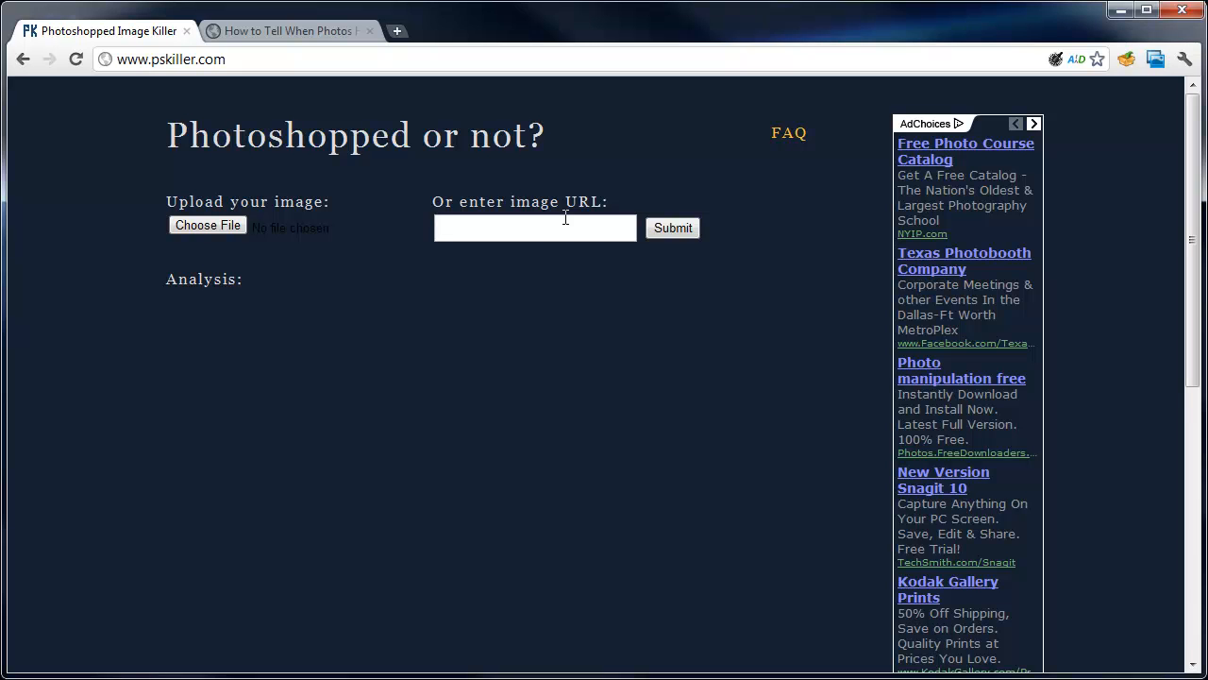
mouse_move(517, 204)
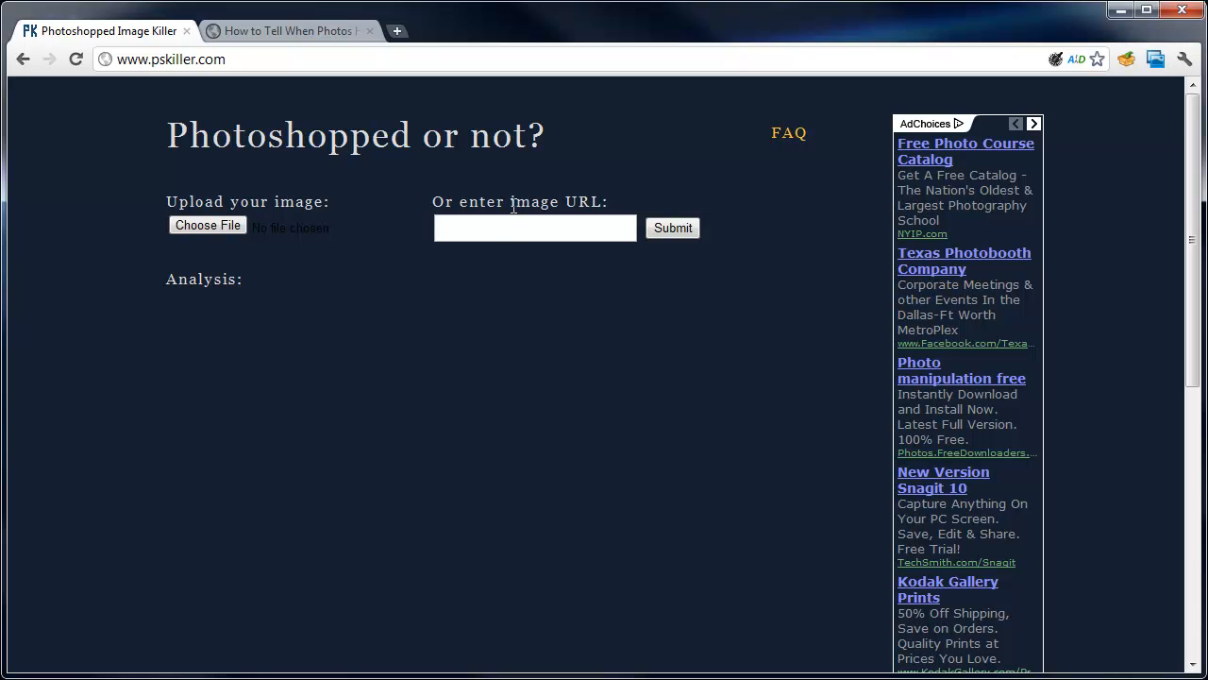
Switch from the empty PS Killer page to the dragonfly photo article.
left_click(287, 30)
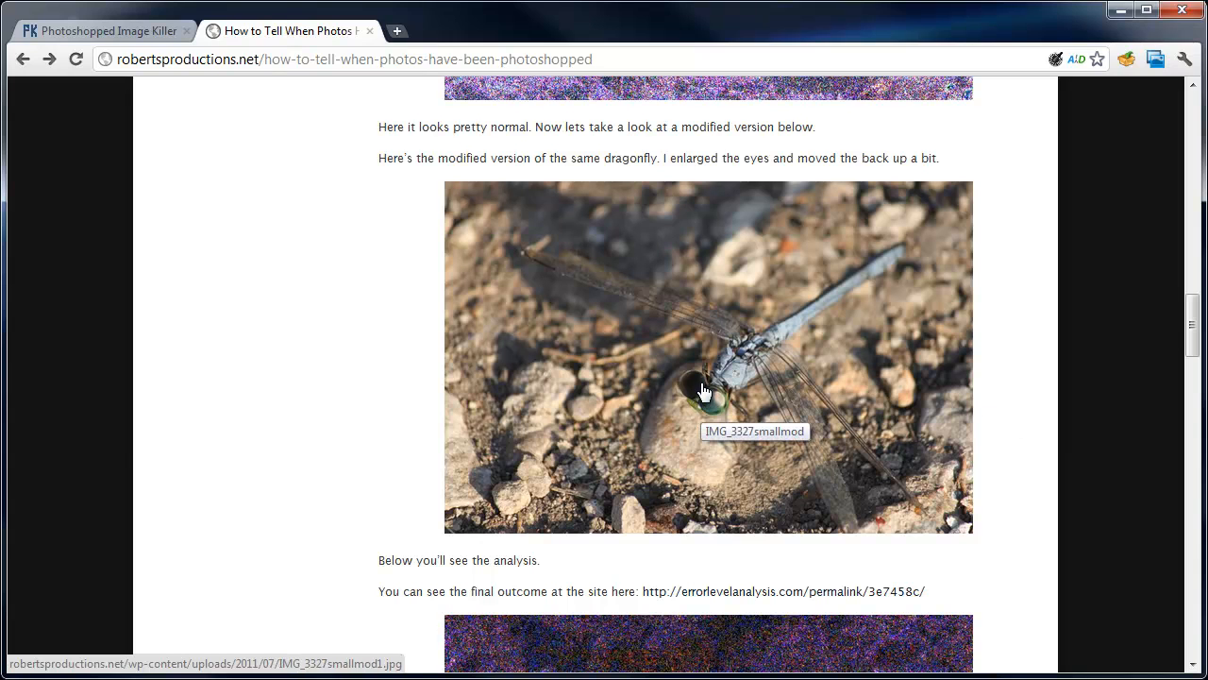
Copy the modified dragonfly image's URL from the article.
right_click(703, 391)
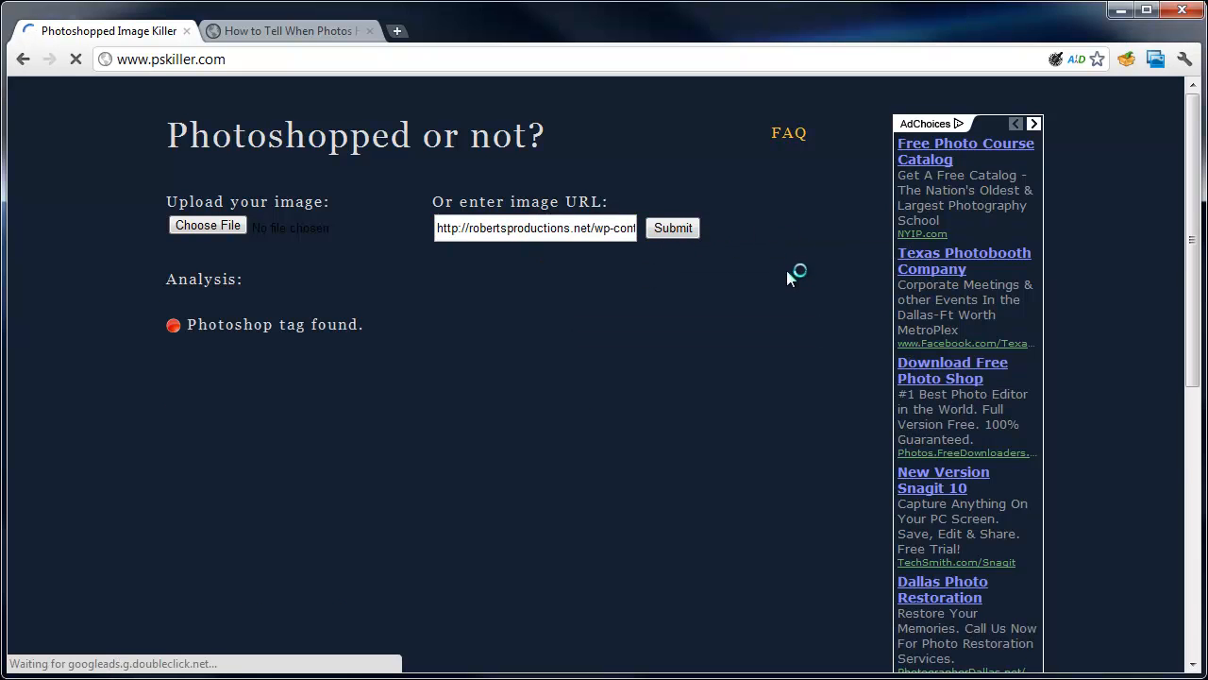
Submit the dragonfly image URL, get 'Photoshop tag found.', then return to the article.
left_click(672, 227)
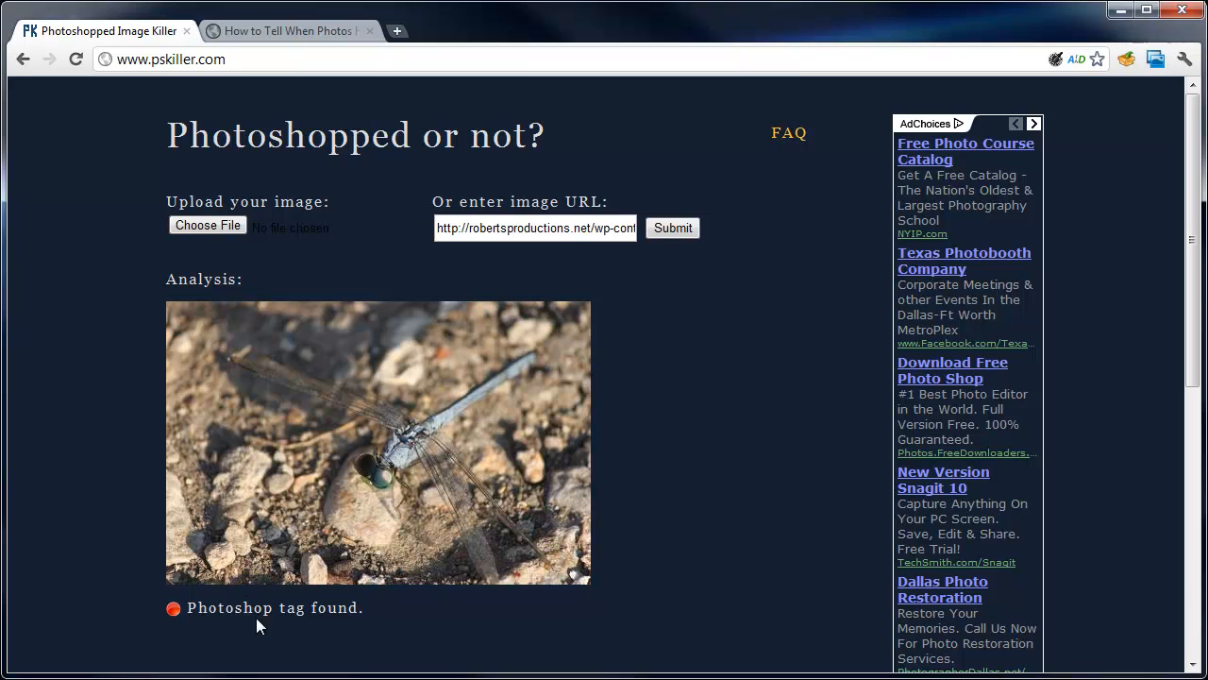
mouse_move(314, 630)
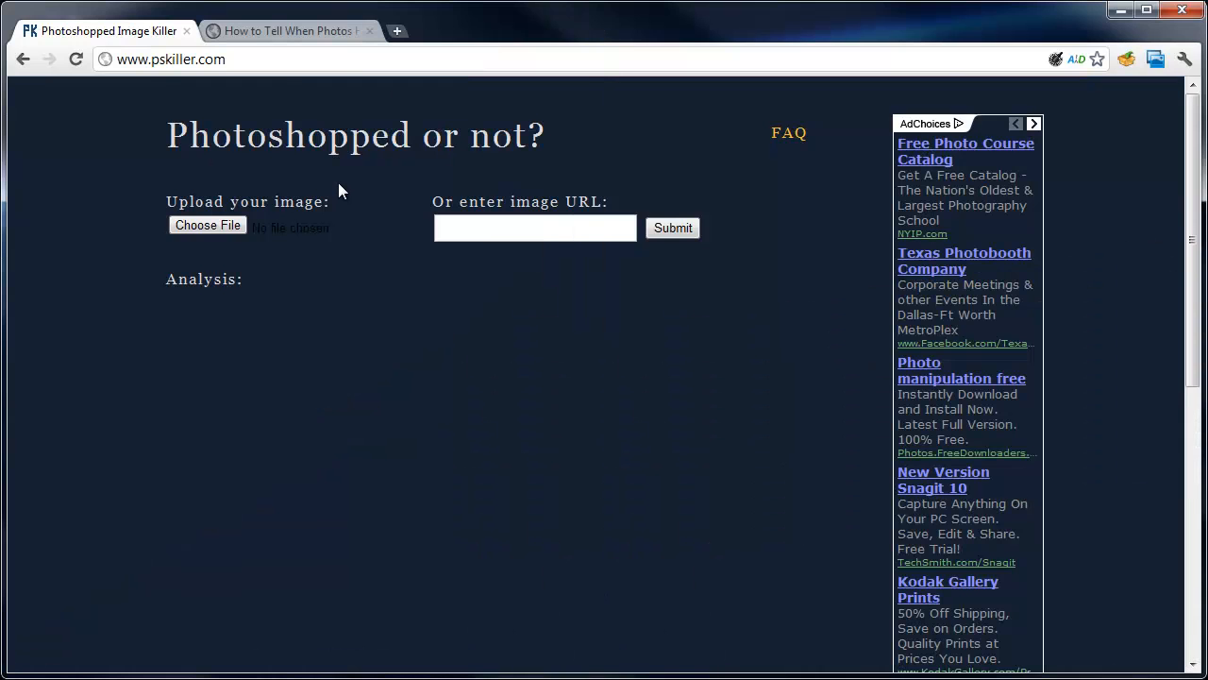
left_click(287, 30)
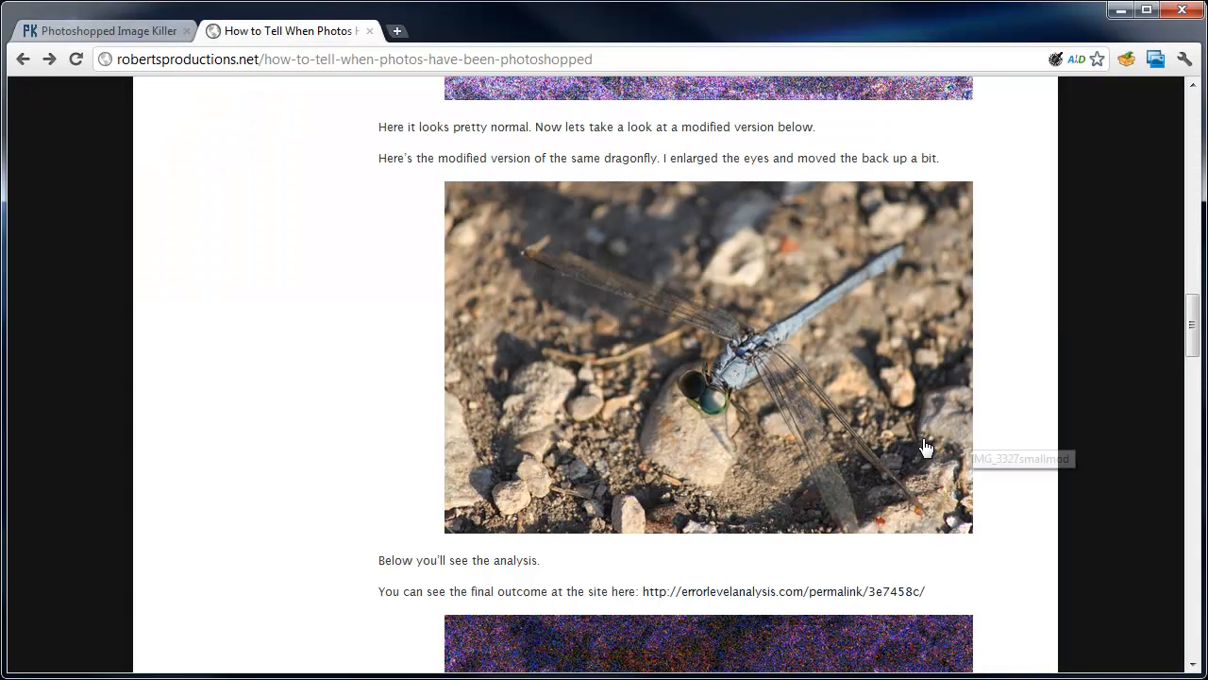